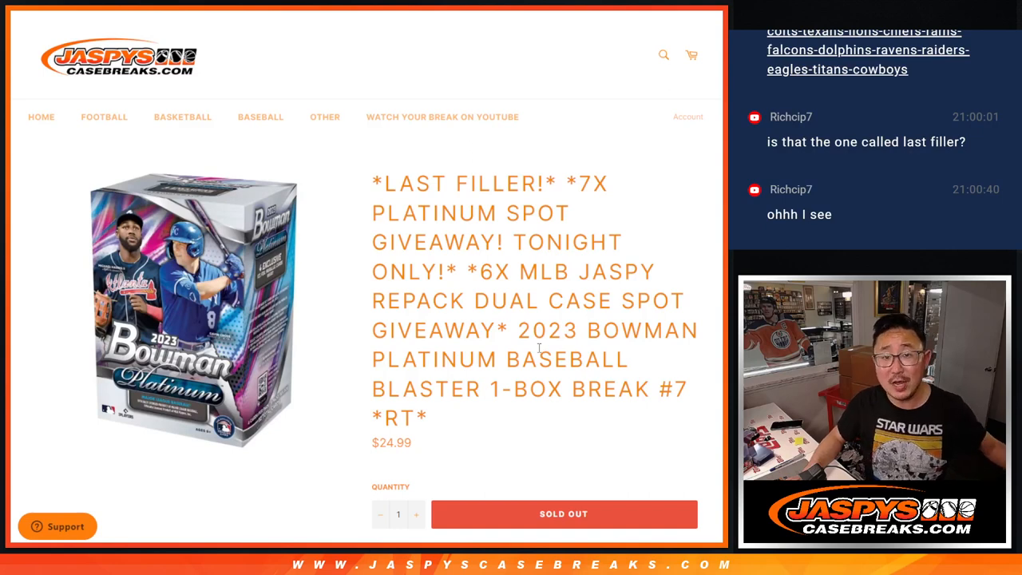
- Paste the 30 buyer names into Sheet2 from A1 and scroll through the list
drag(519, 330, 429, 418)
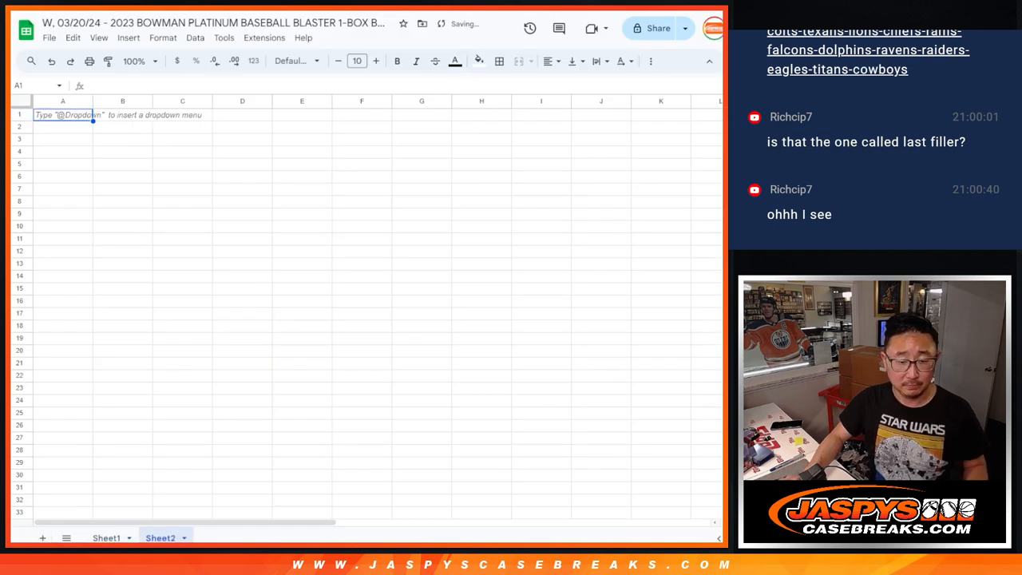
mouse_move(128, 142)
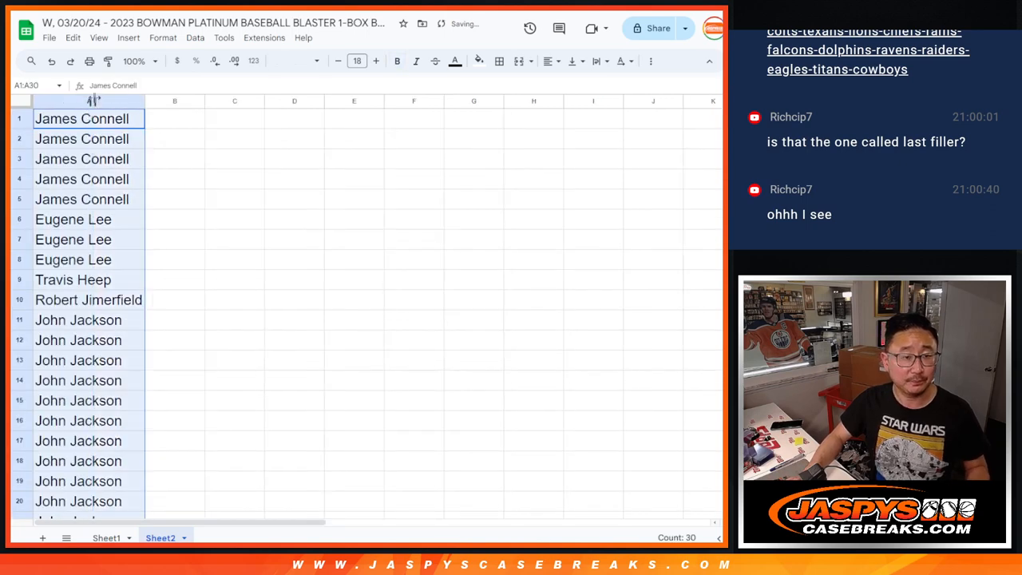
scroll(down, 3)
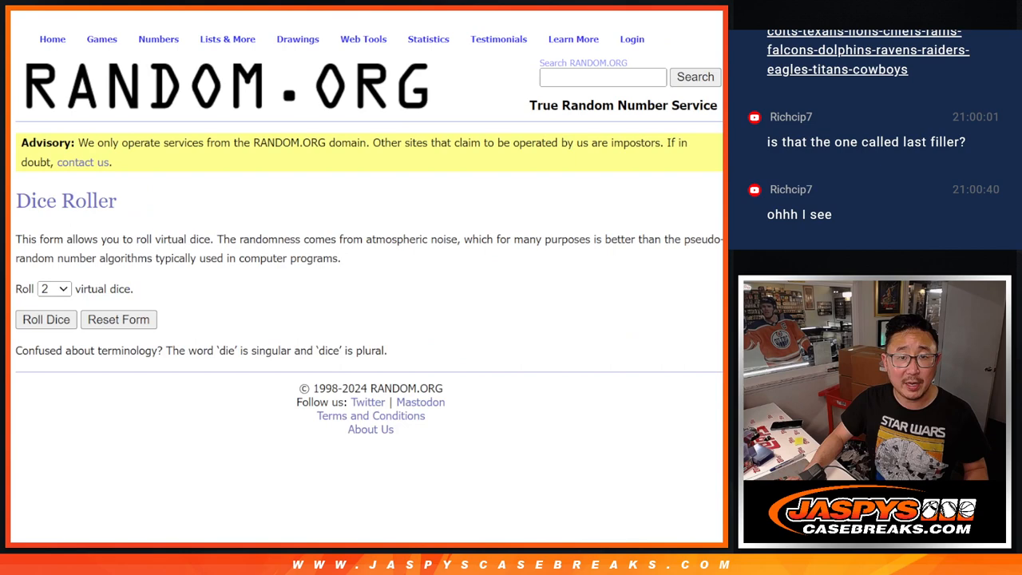
- Shuffle the 23 names in RANDOM.ORG's List Randomizer and select the randomized results
click(45, 319)
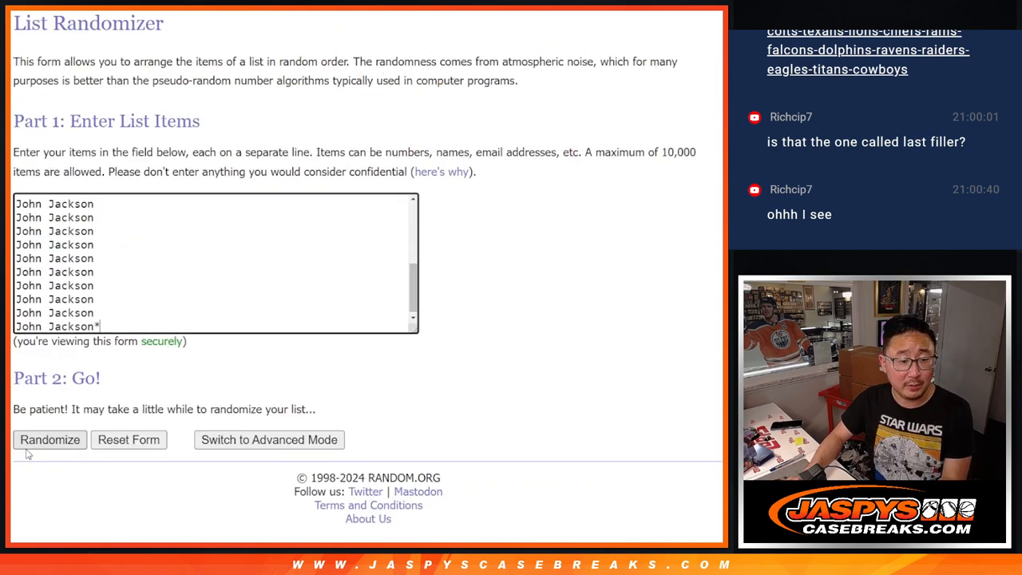
click(50, 440)
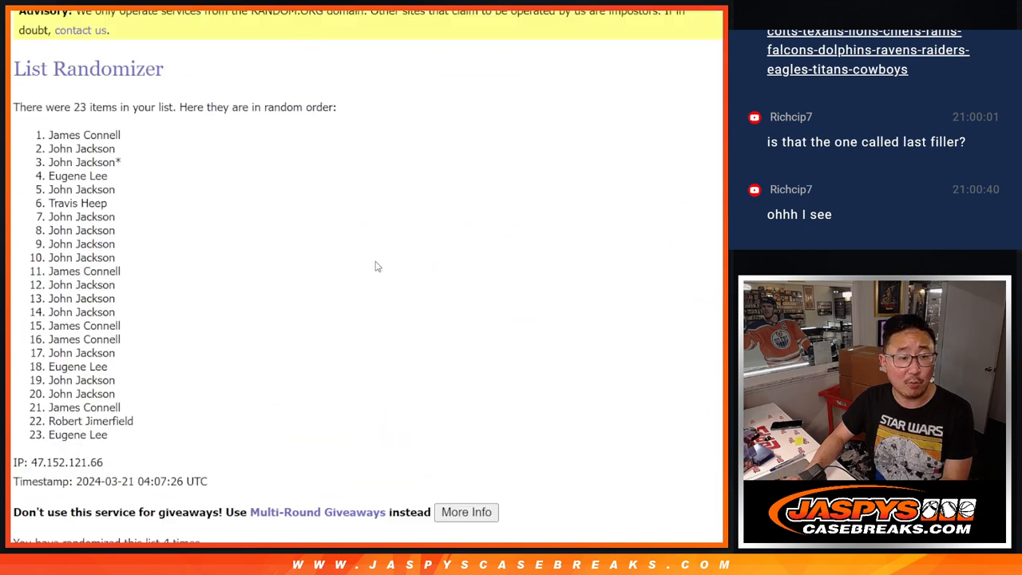
scroll(up, 3)
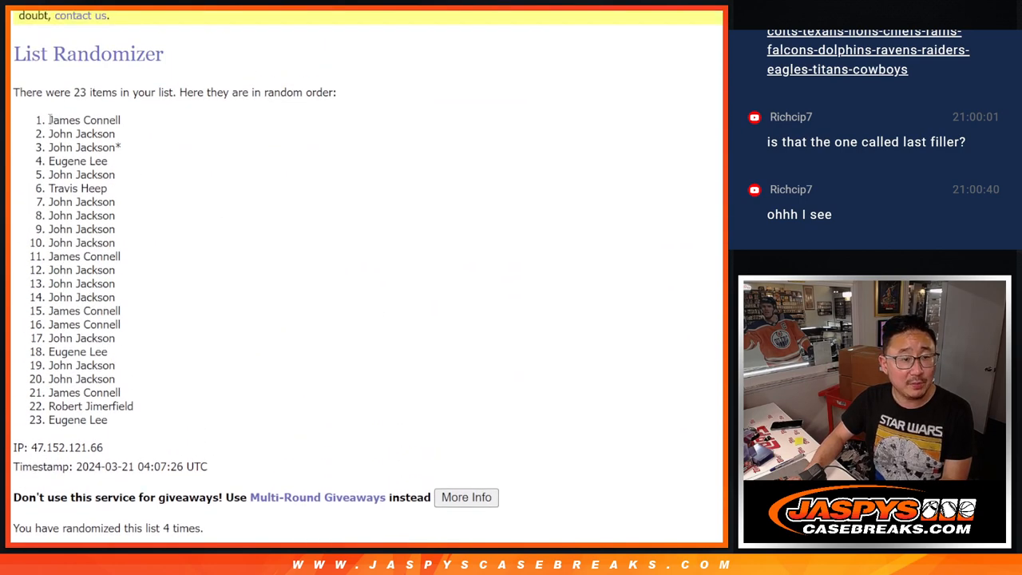
drag(50, 120, 114, 175)
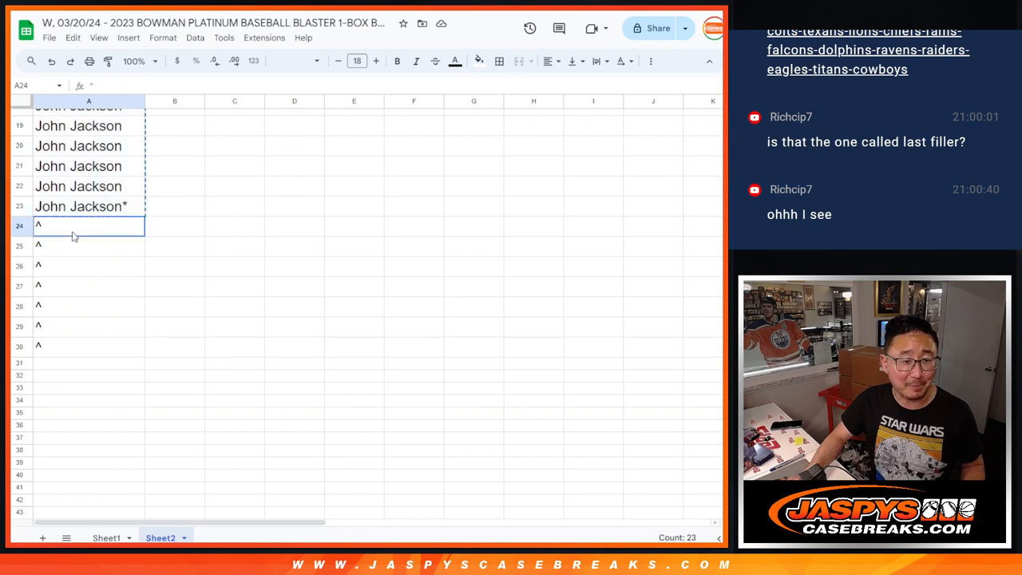
- Add seven randomized names to A24:A30 at font size 18, then select the full list
click(357, 61)
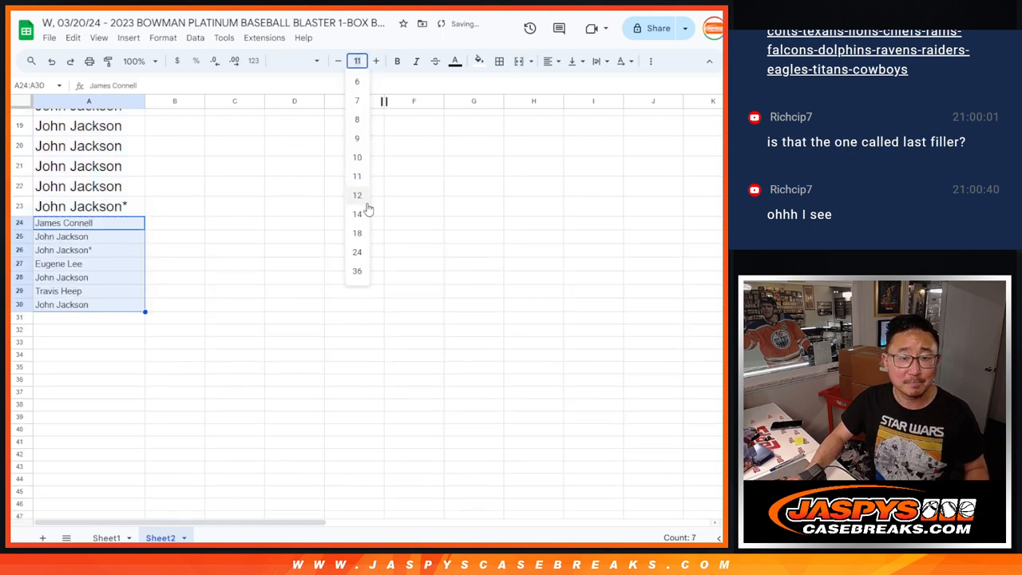
click(357, 233)
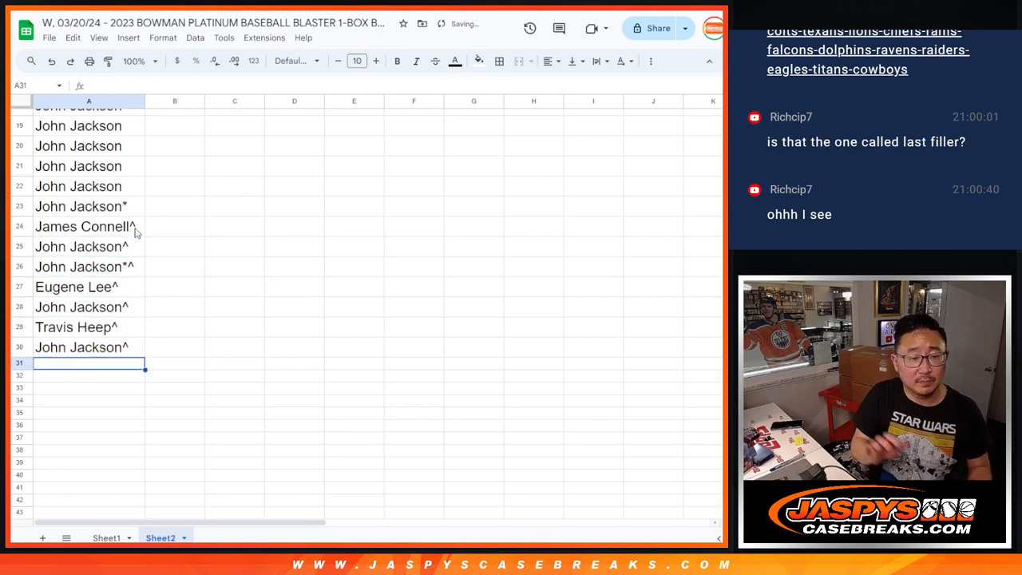
scroll(up, 3)
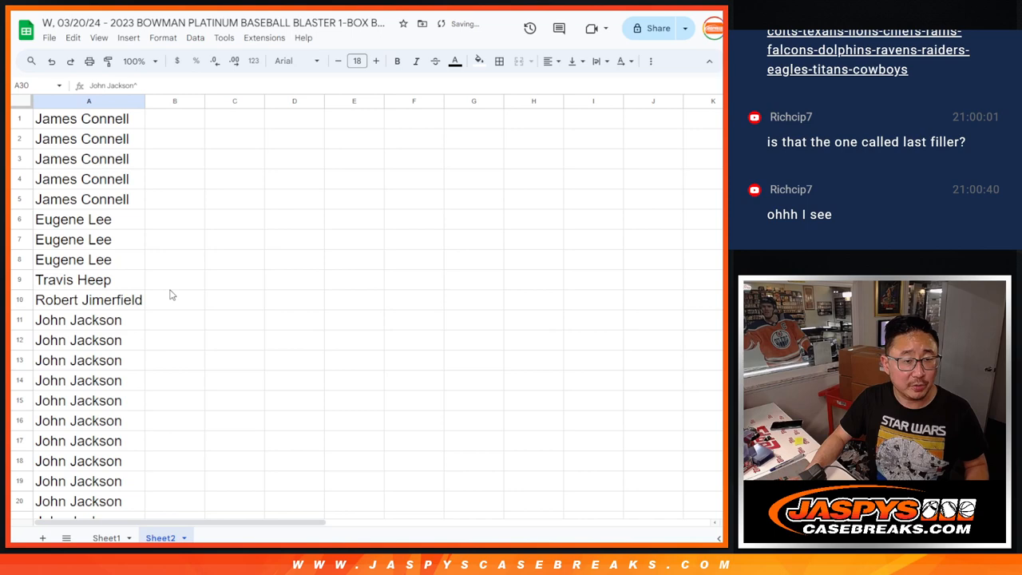
click(106, 537)
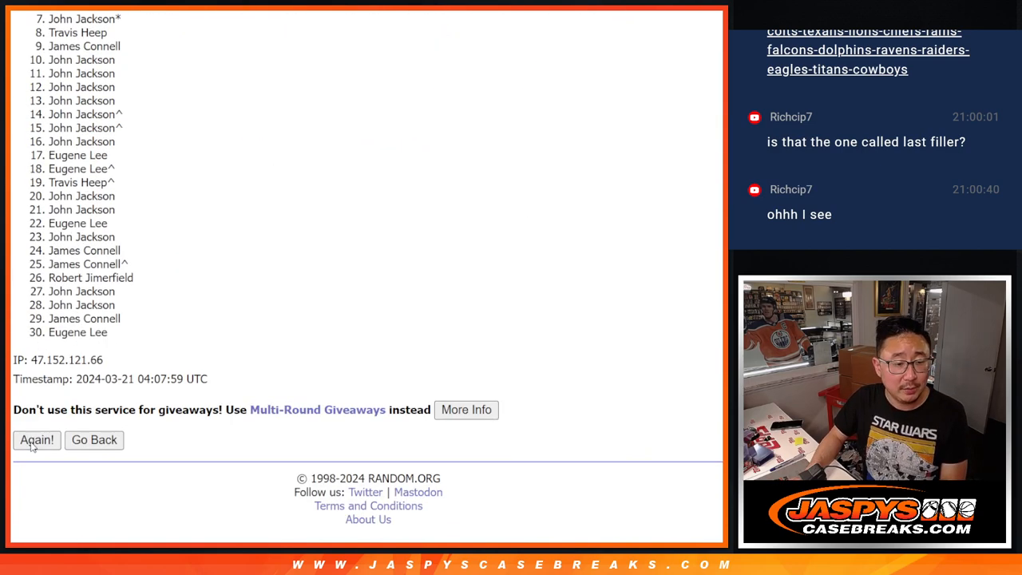
- Reshuffle the 30 names twice more and randomize the list of 30 MLB teams
click(36, 440)
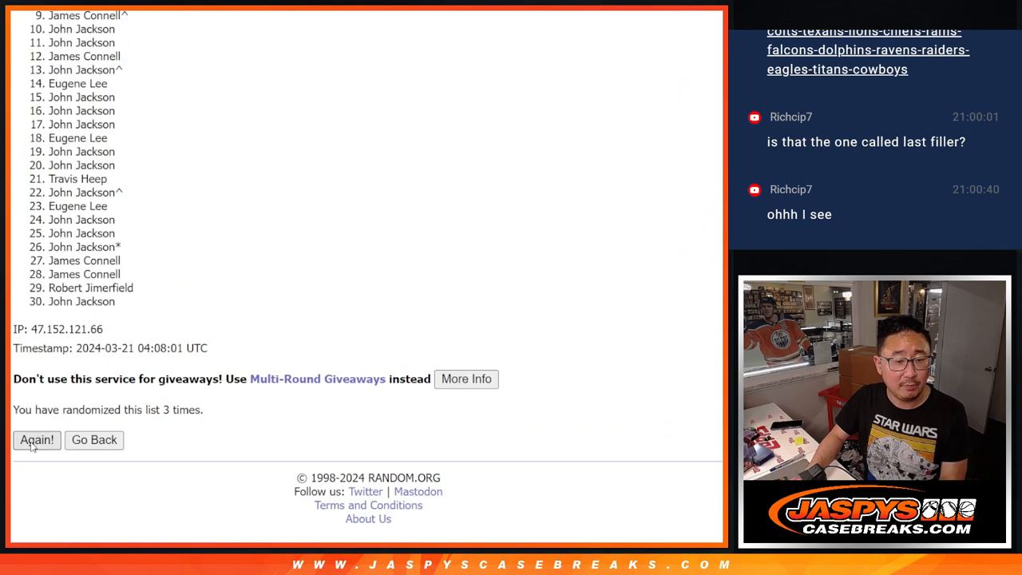
click(35, 440)
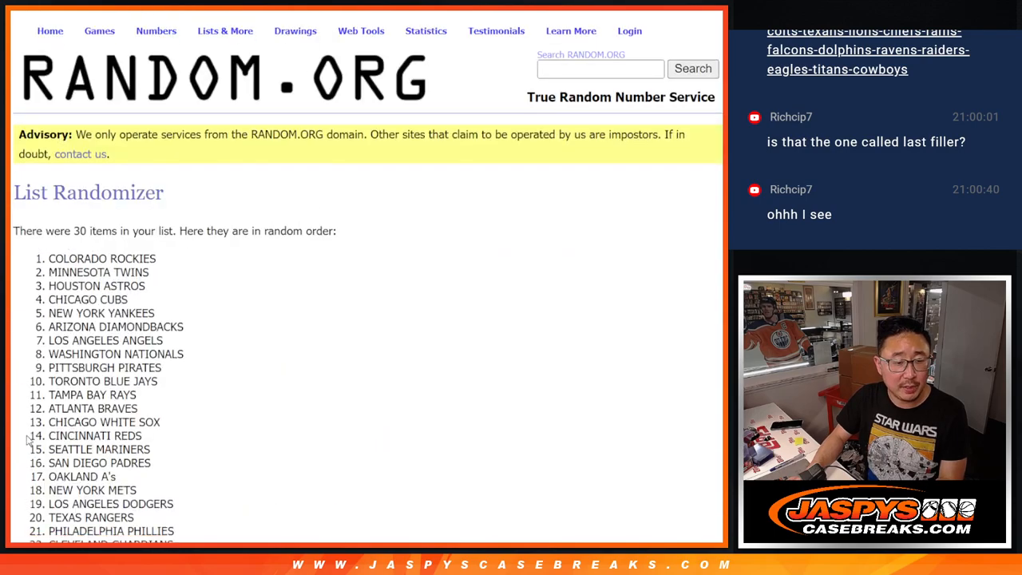
scroll(down, 3)
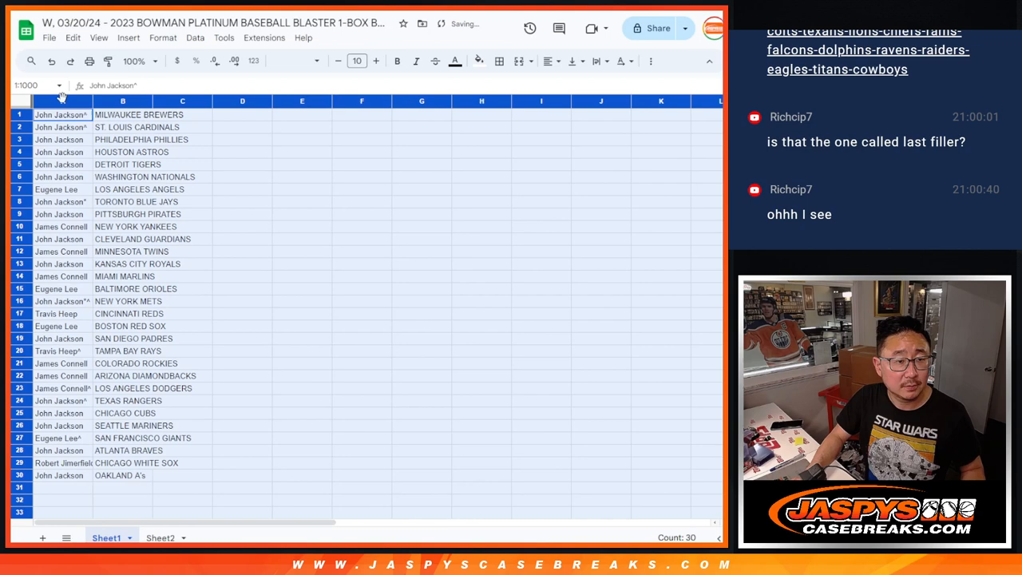
- Set the sheet's text size to 12 and review name-team pairs in rows 7–12
click(357, 61)
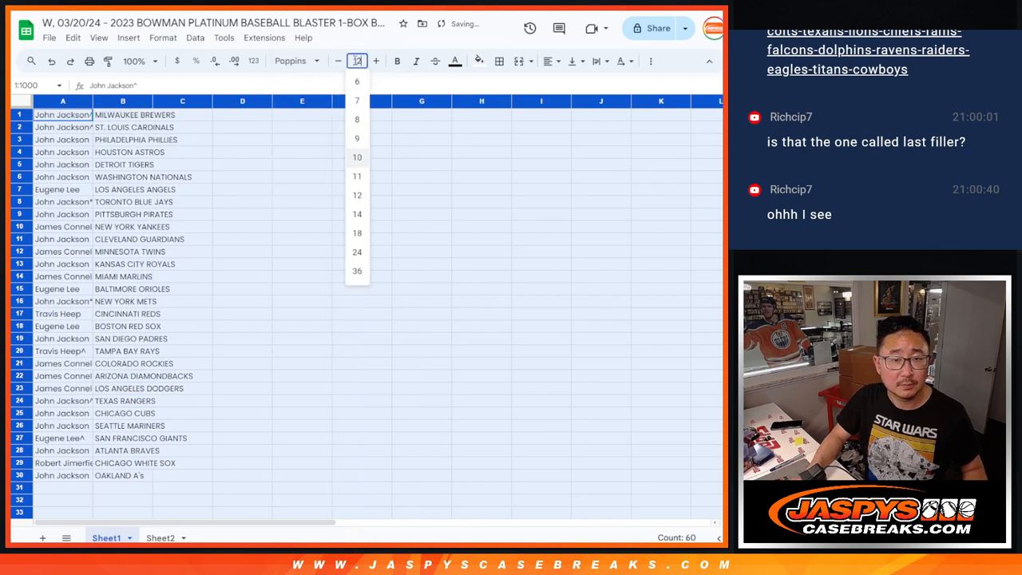
click(357, 195)
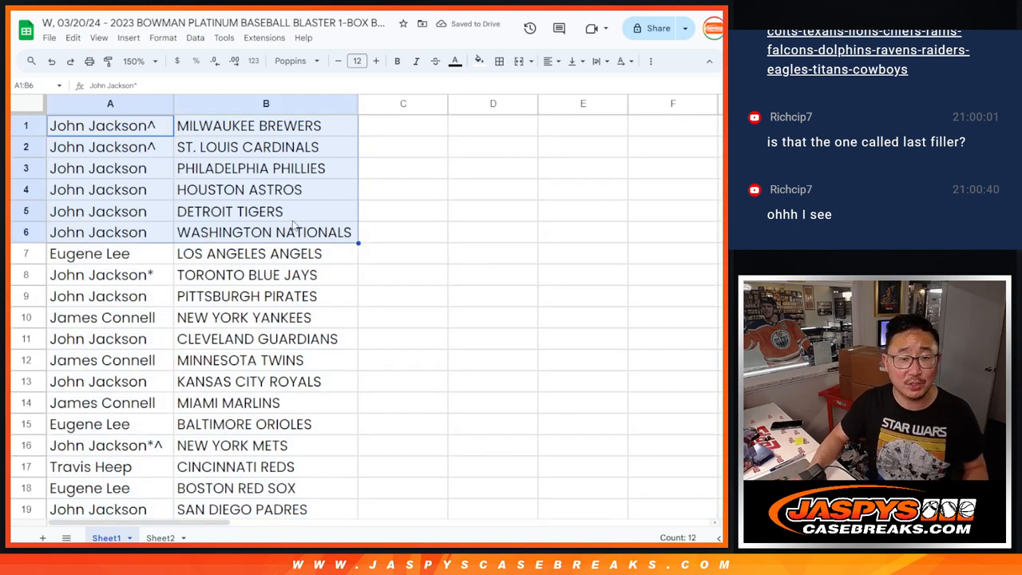
mouse_move(302, 206)
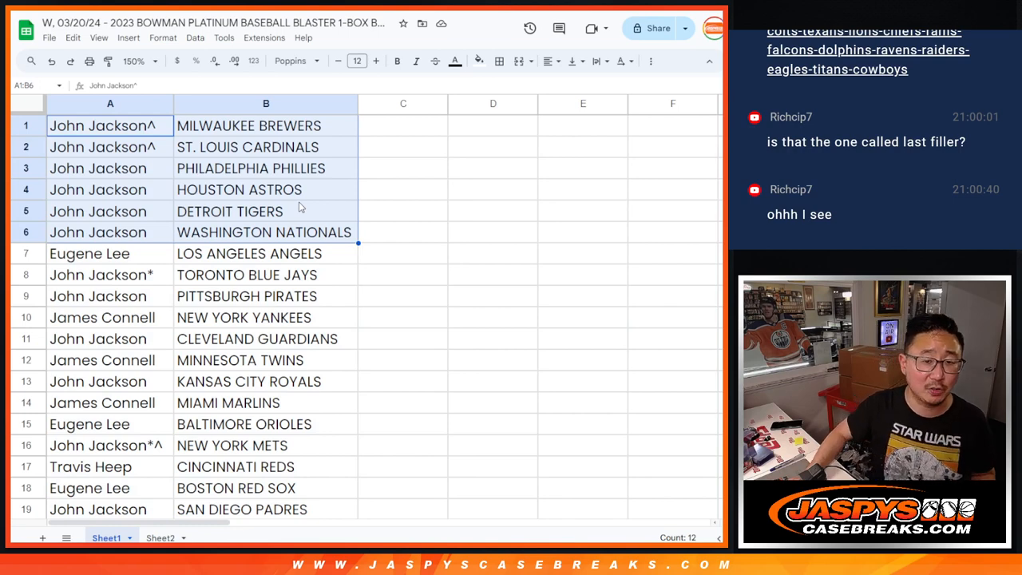
click(89, 253)
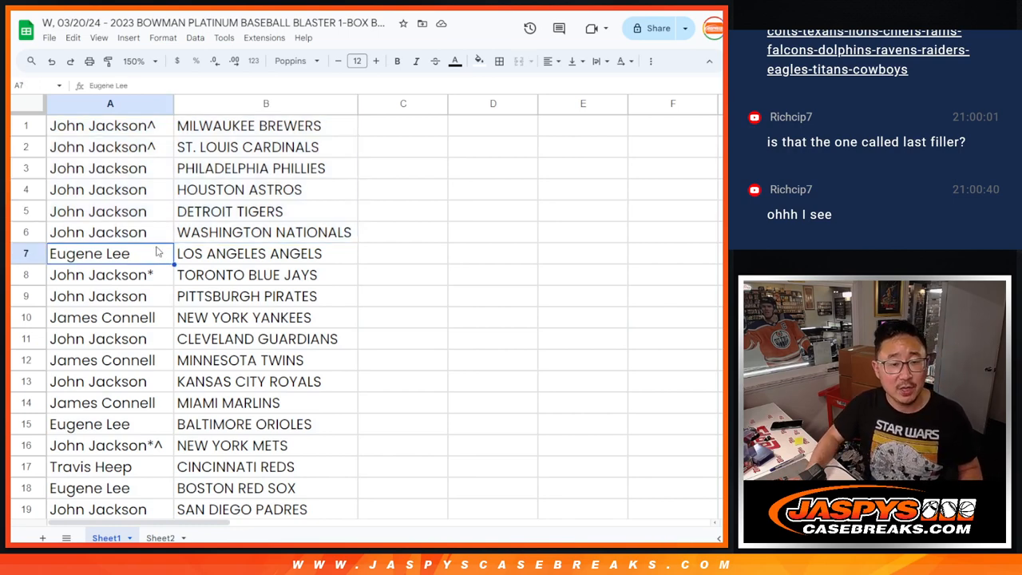
drag(100, 274, 266, 296)
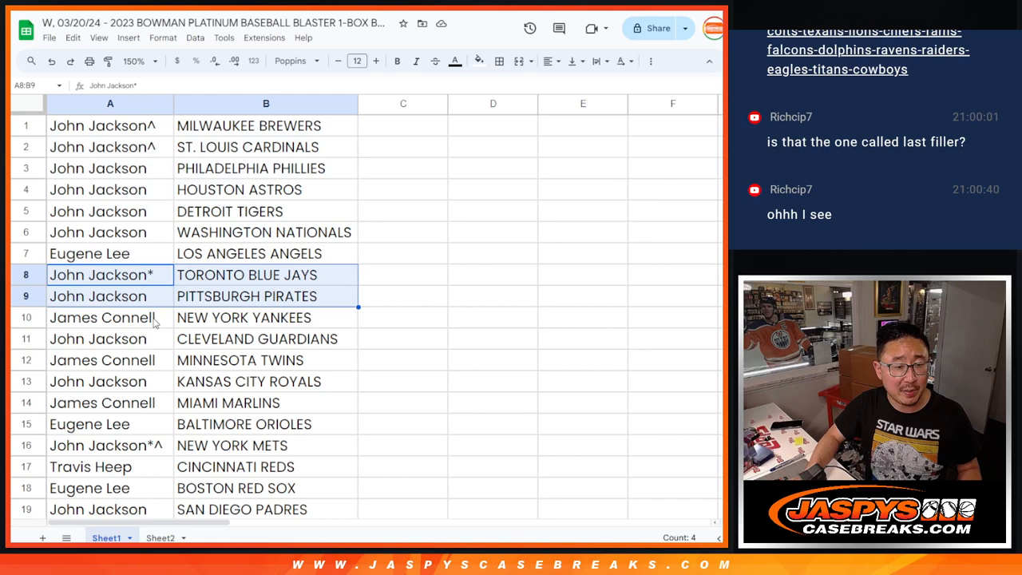
click(110, 360)
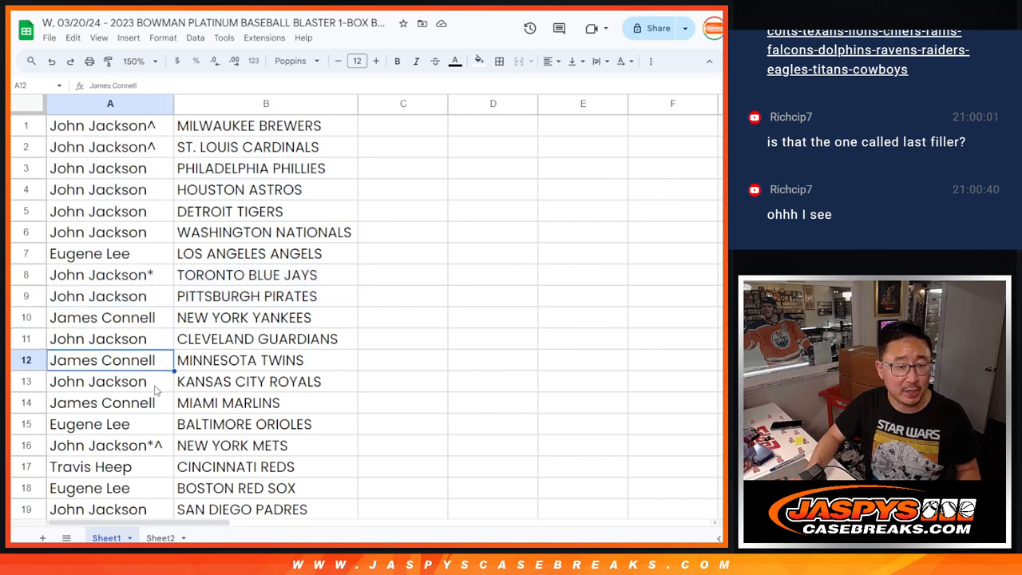
scroll(down, 3)
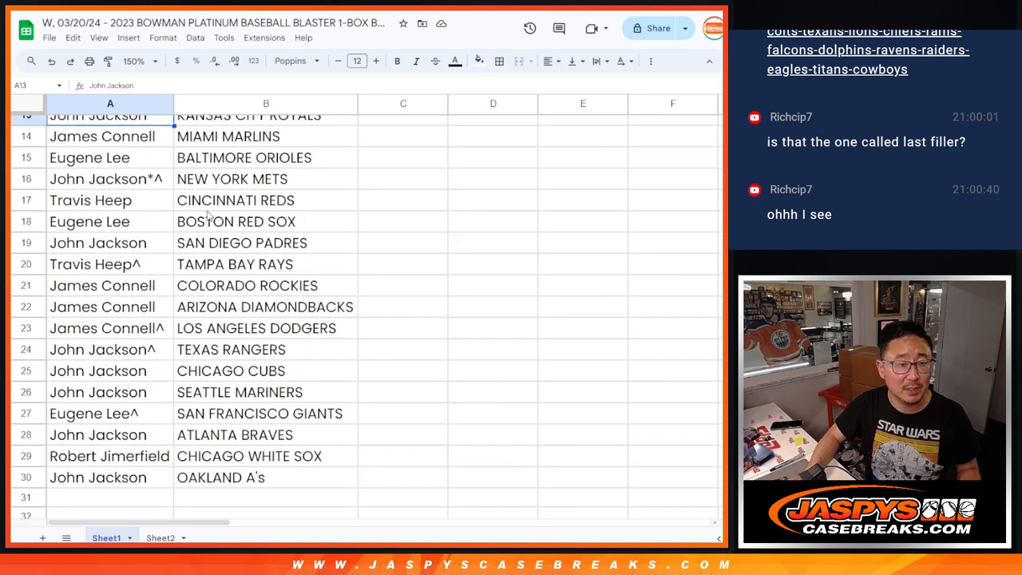
click(89, 157)
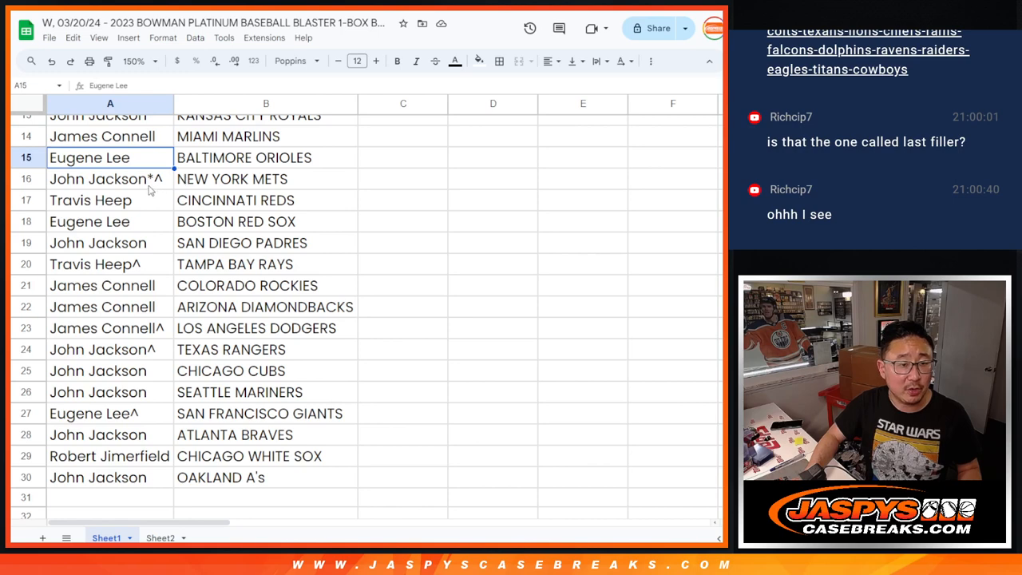
click(90, 221)
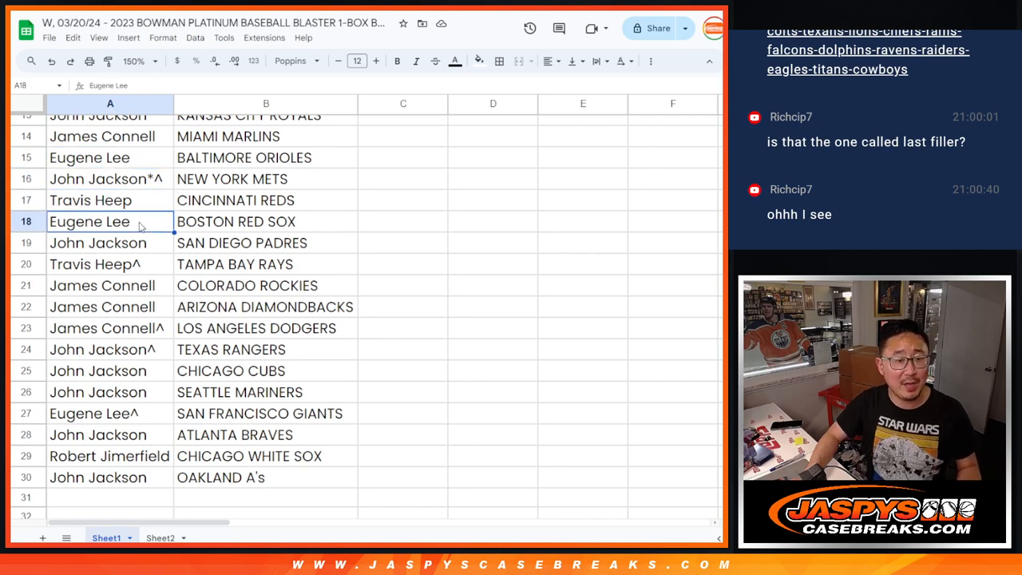
mouse_move(154, 248)
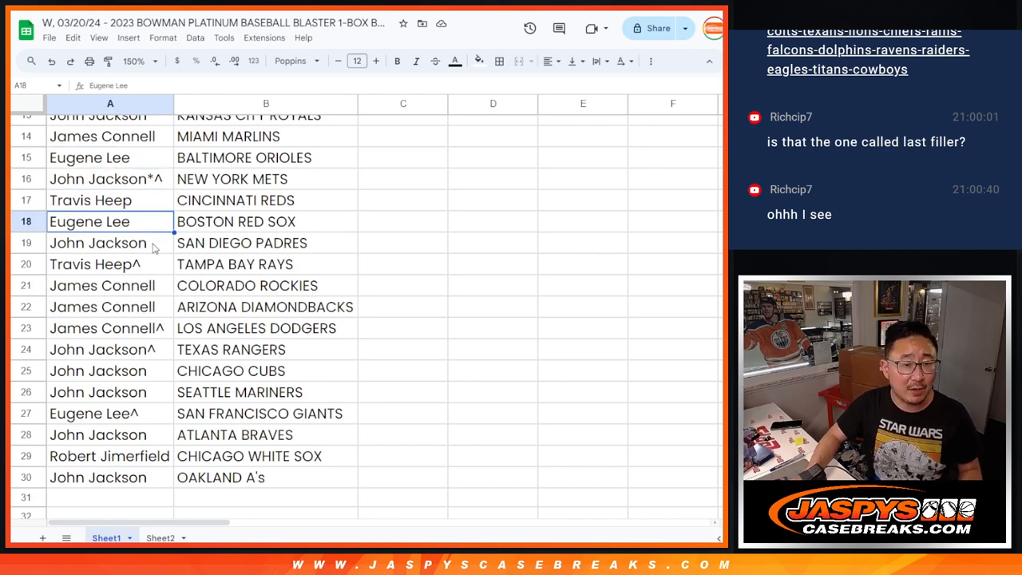
click(109, 286)
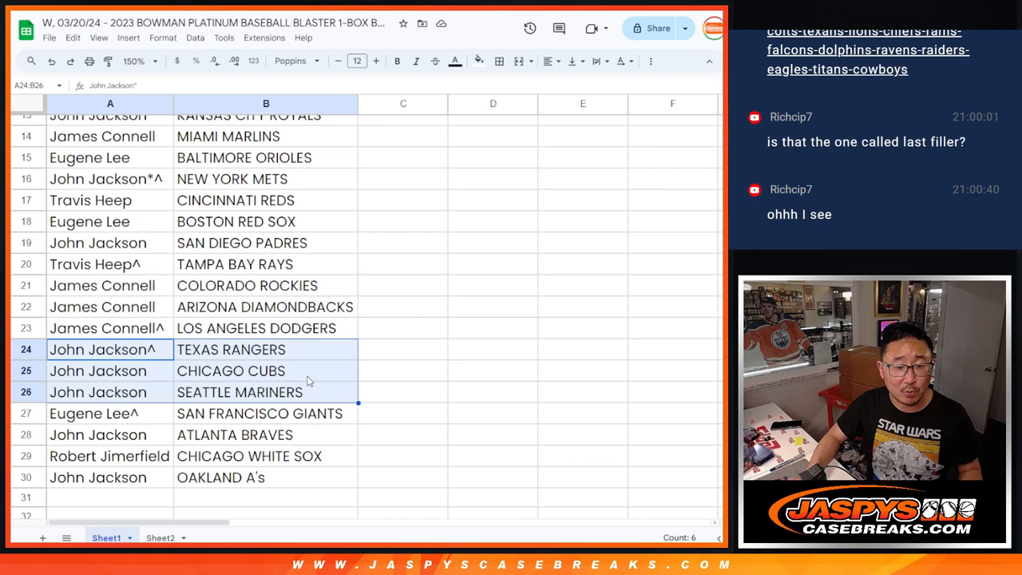
click(97, 434)
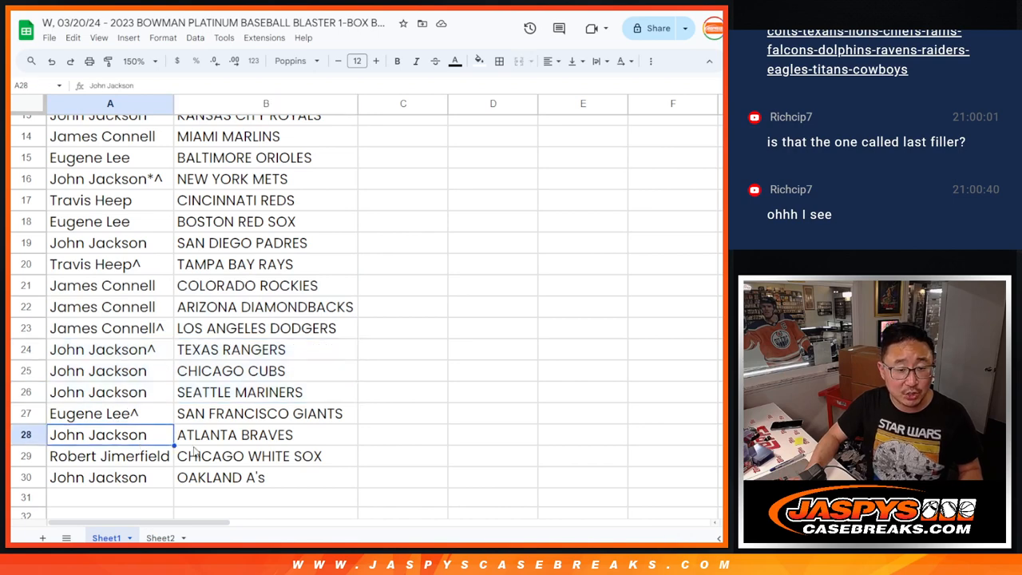
click(98, 477)
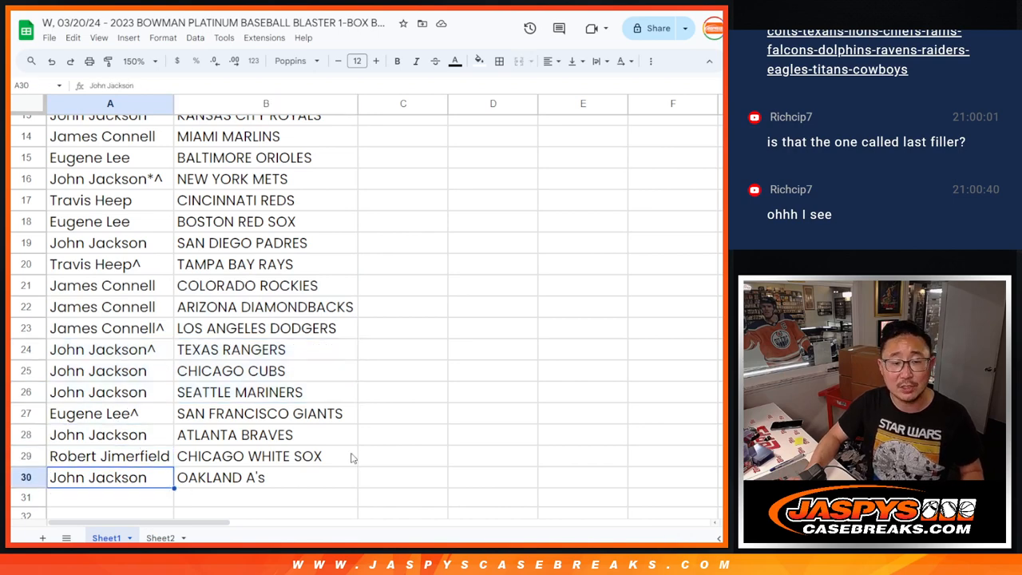
click(151, 60)
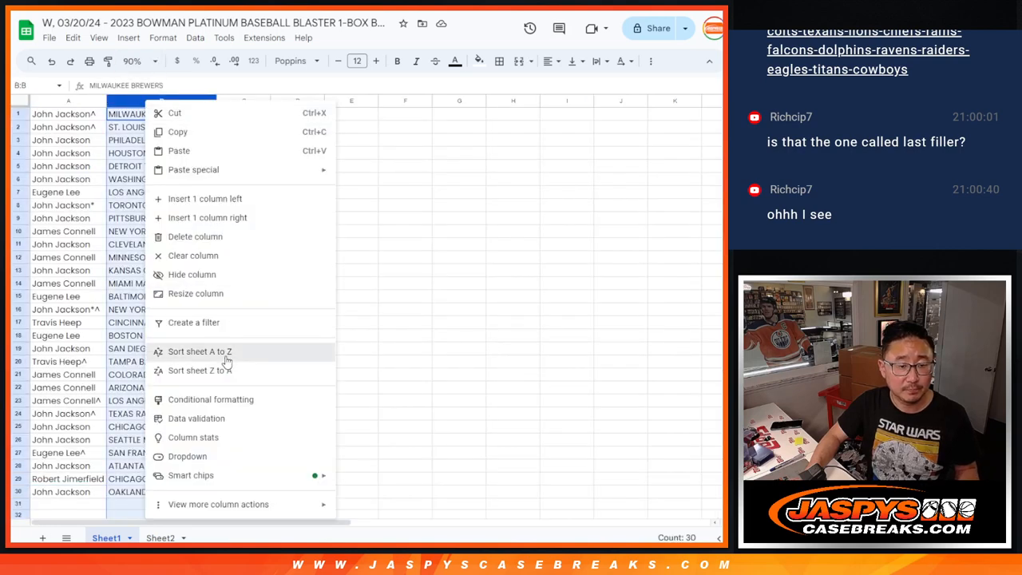
- Sort the sheet A to Z by team and open the print preview
click(199, 351)
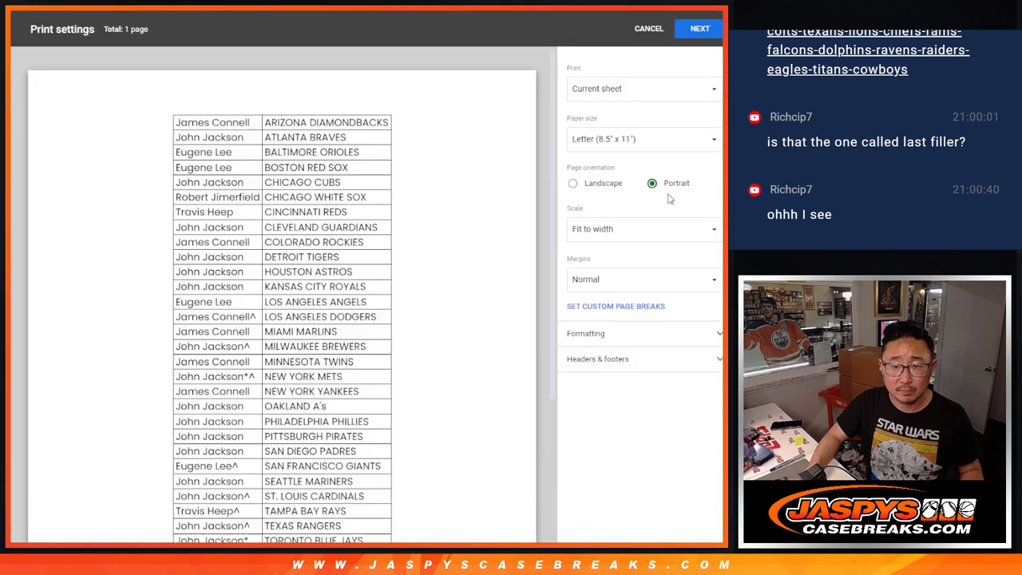
click(649, 28)
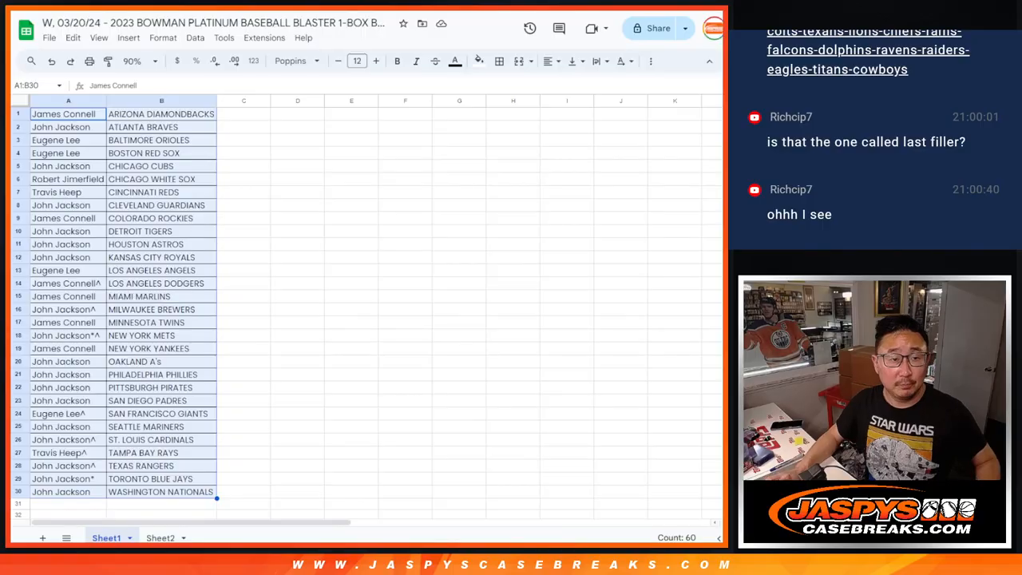
- Select the team-sorted names in A1:B30 for copying
click(68, 113)
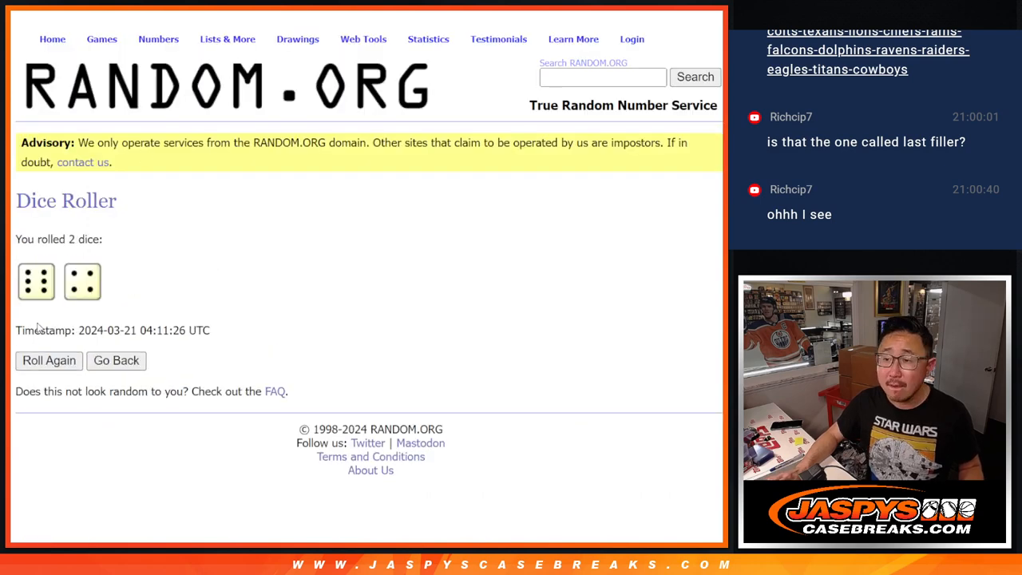
mouse_move(324, 234)
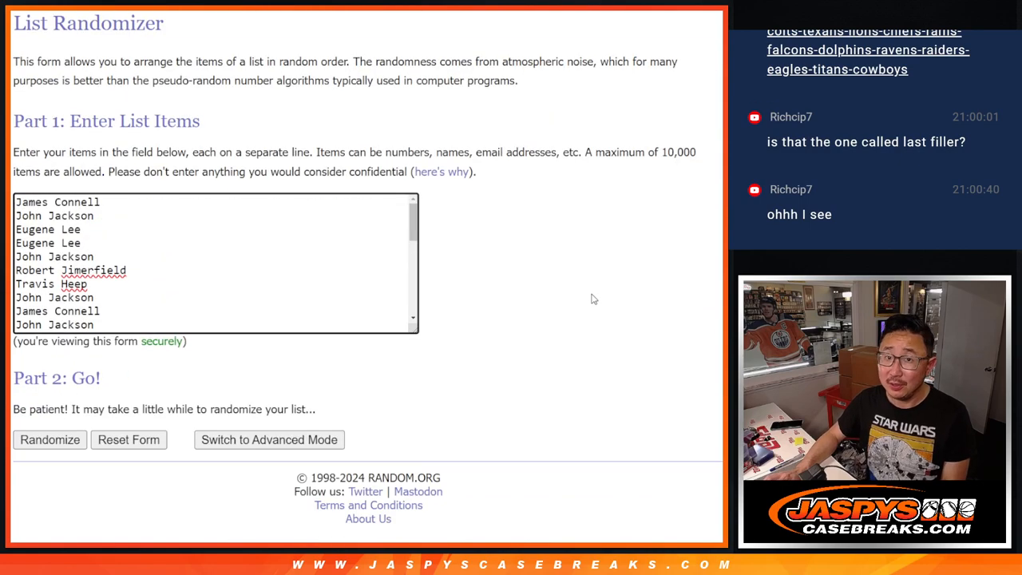
- Randomize the pasted 30 names, reshuffling until ten shuffles are done
click(49, 440)
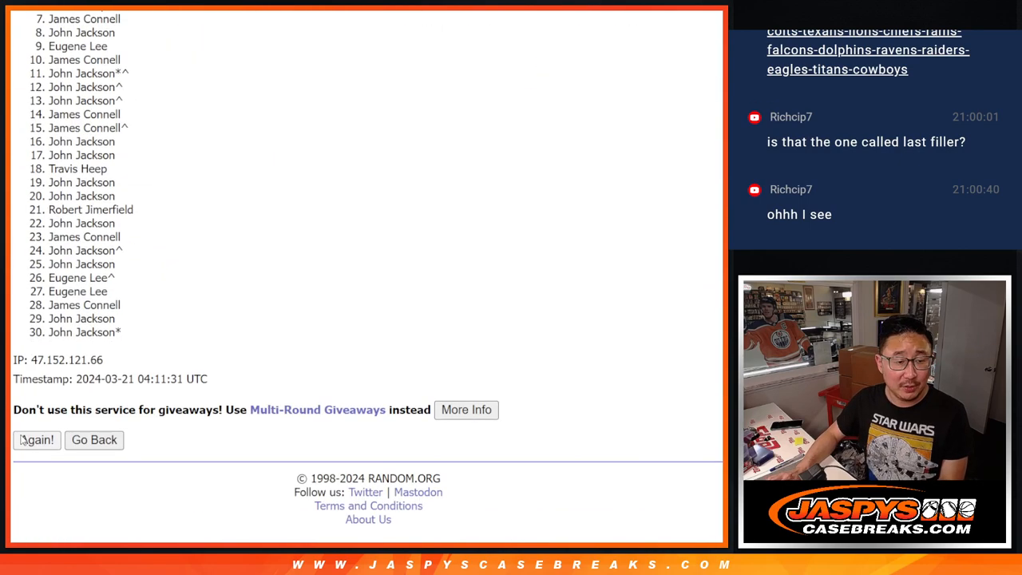
click(36, 440)
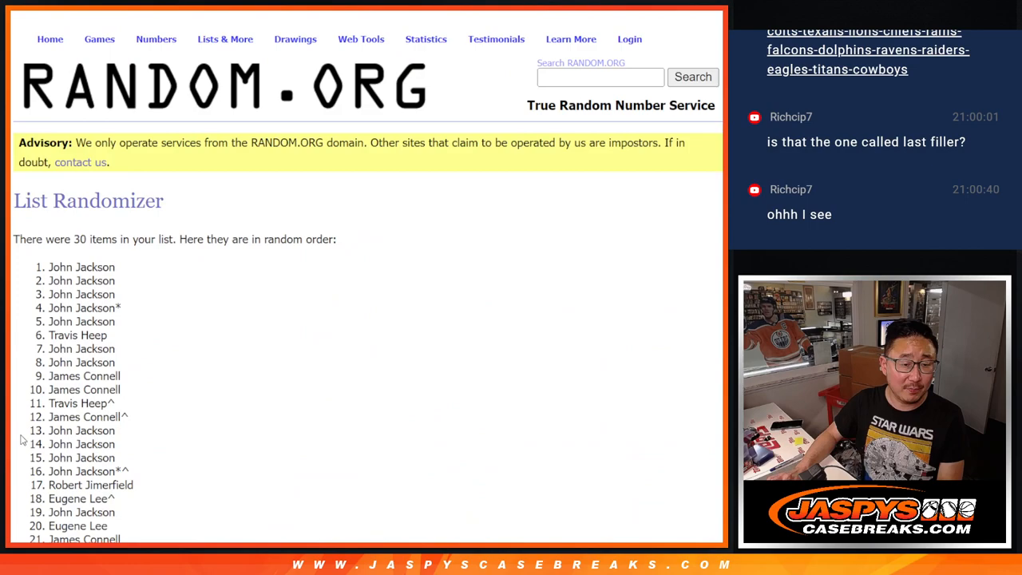
scroll(down, 3)
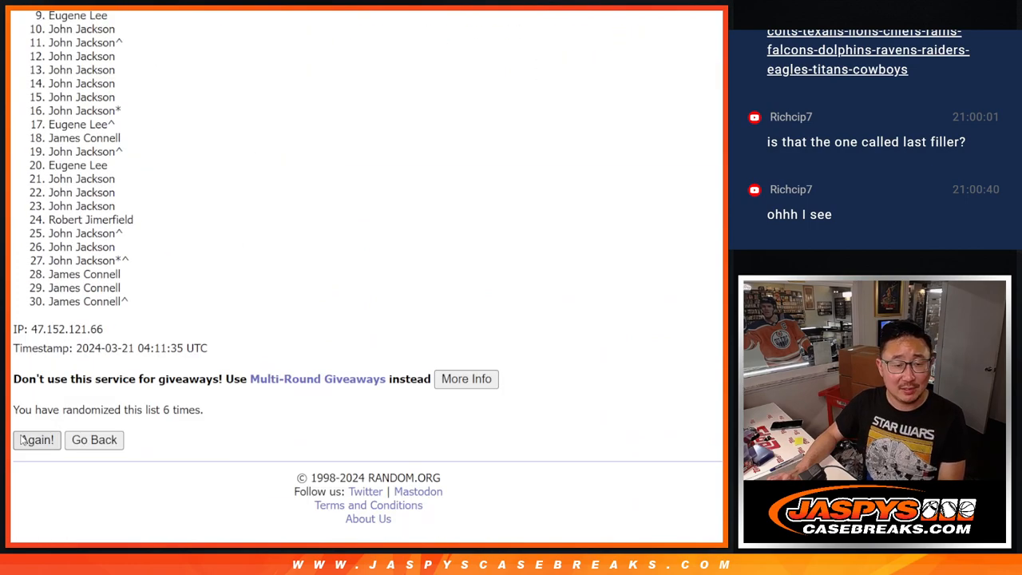
click(35, 439)
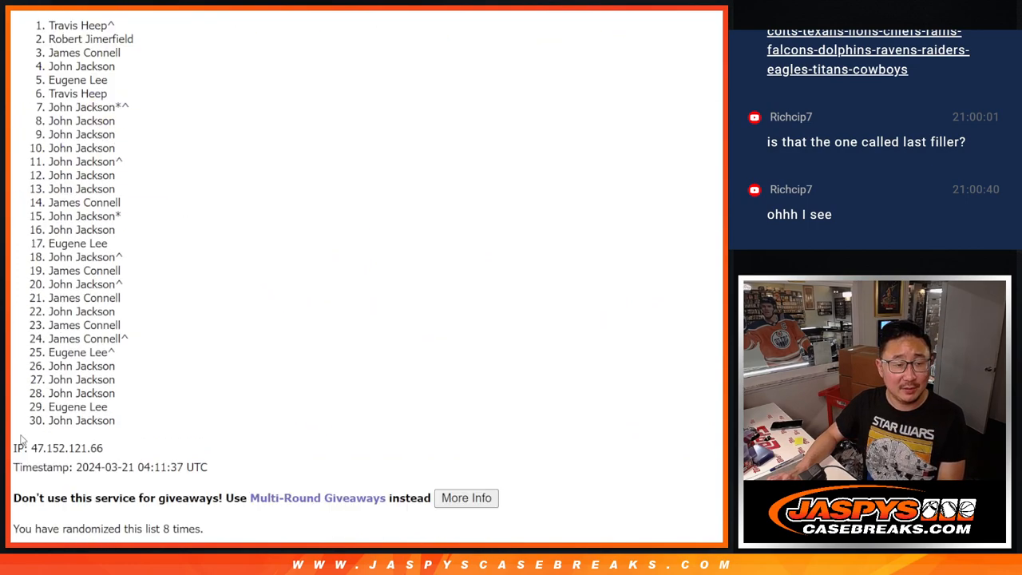
click(36, 440)
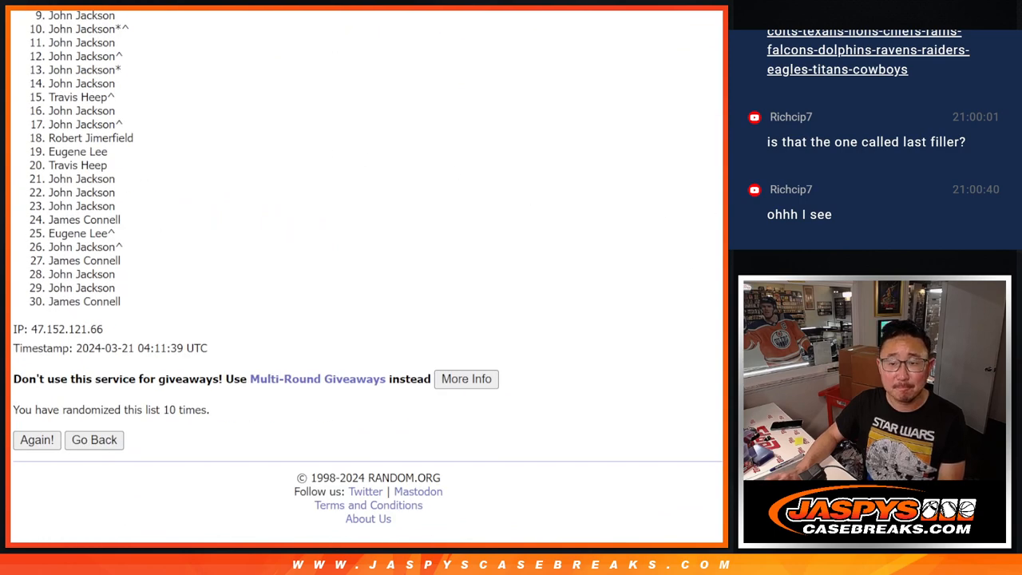
scroll(up, 3)
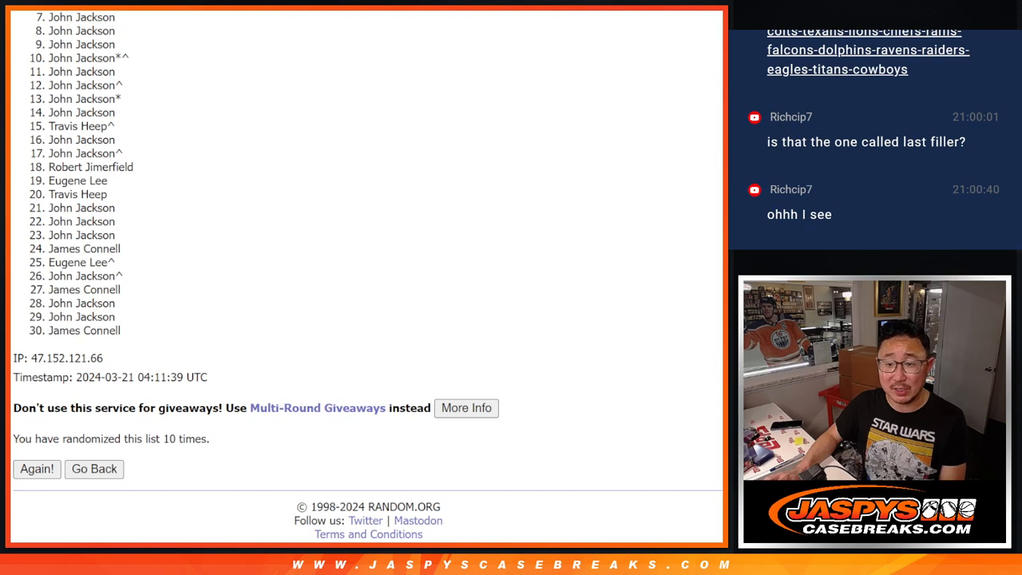
scroll(up, 3)
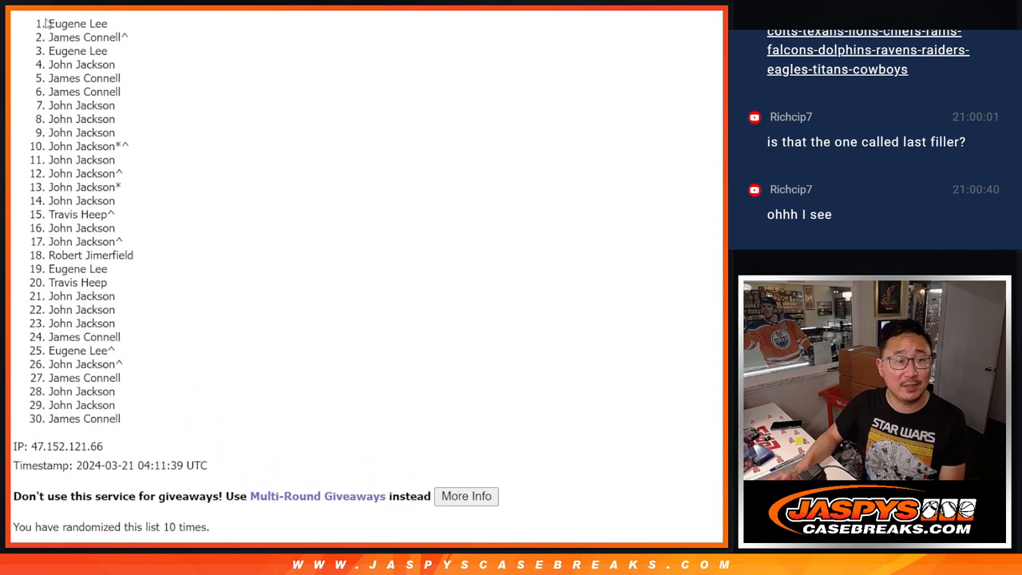
drag(48, 23, 124, 91)
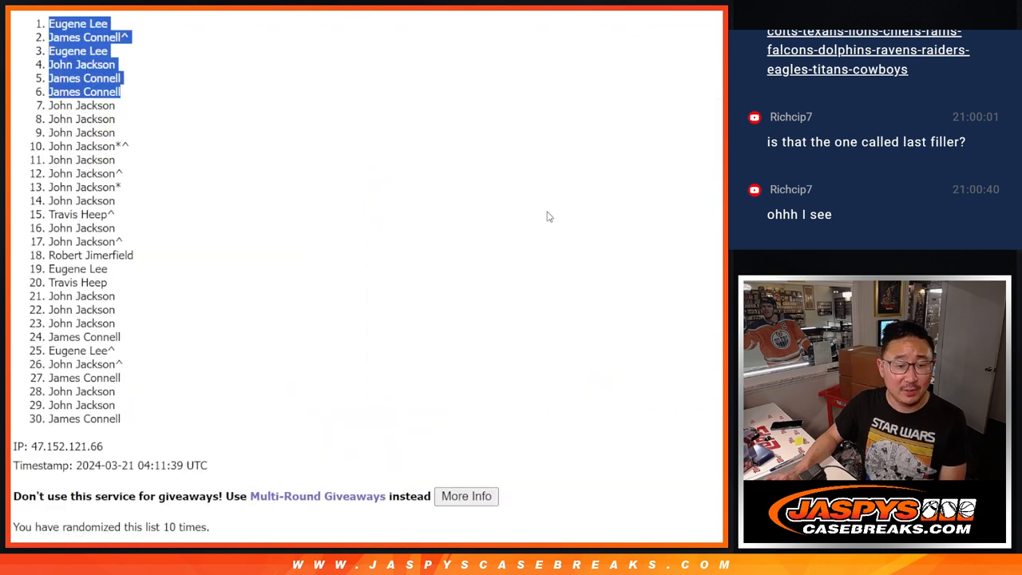
mouse_move(501, 213)
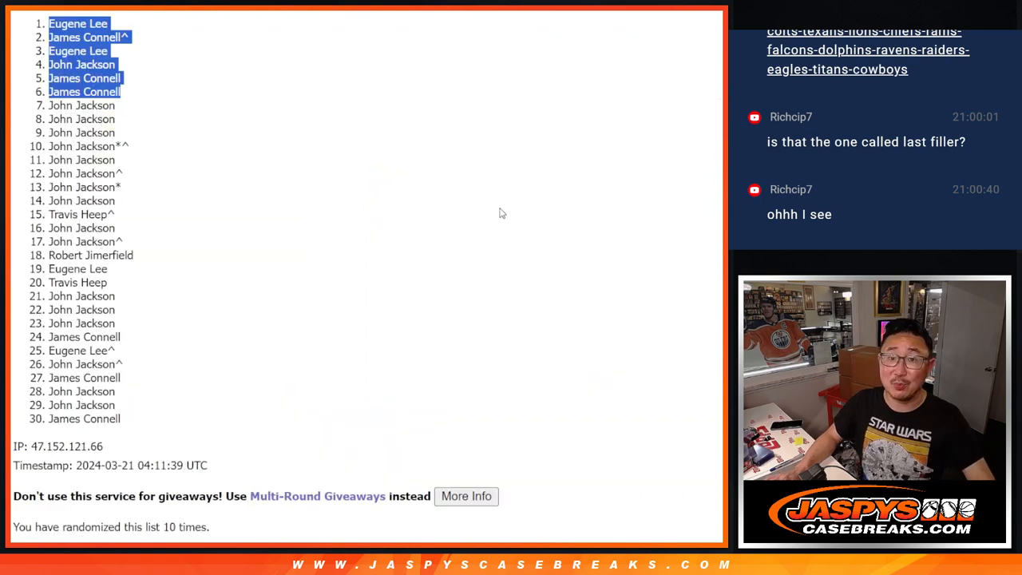